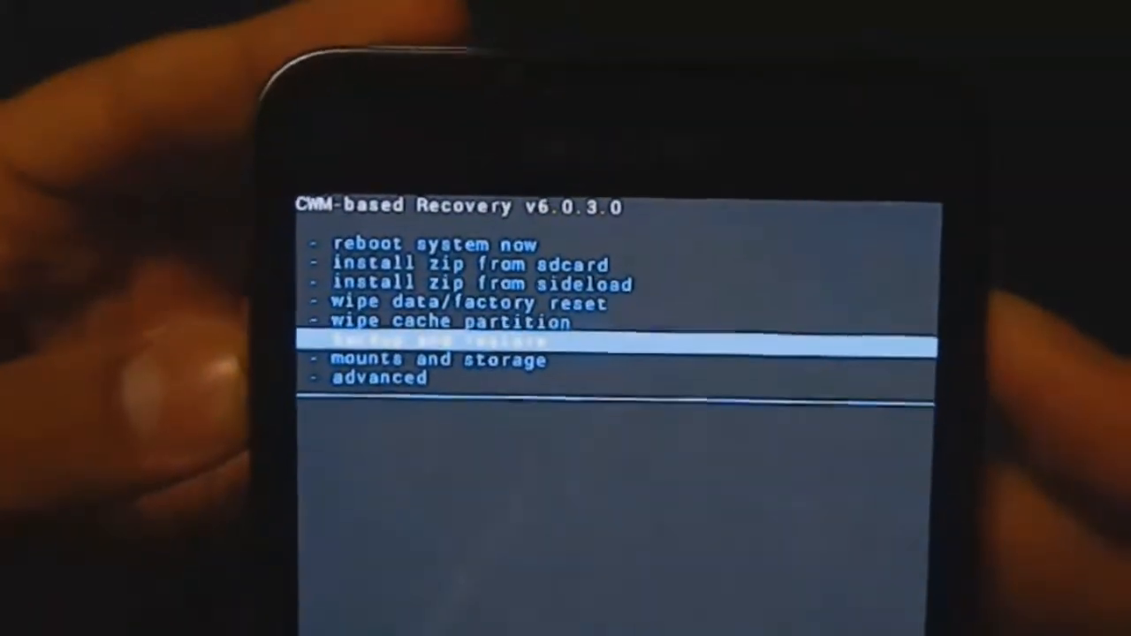
# Run the phone backup from 'backup and restore' and wait for it to finish
pyautogui.click(415, 339)
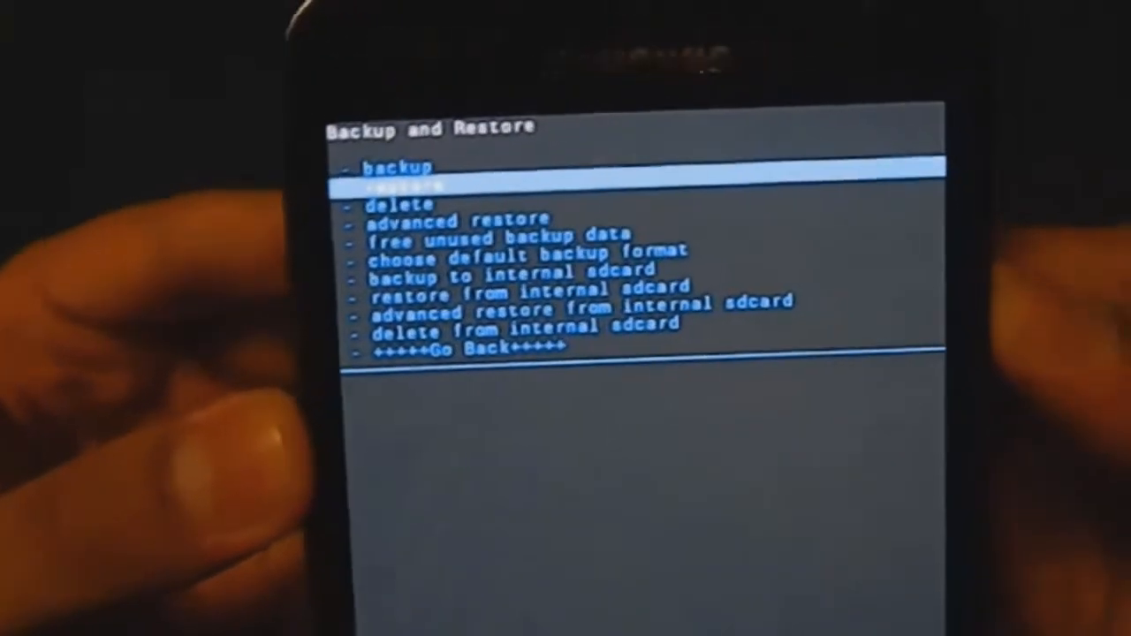
# Choose 'restore' to list the saved backup image in /sdcard/clockworkmod/backup/
pyautogui.click(406, 184)
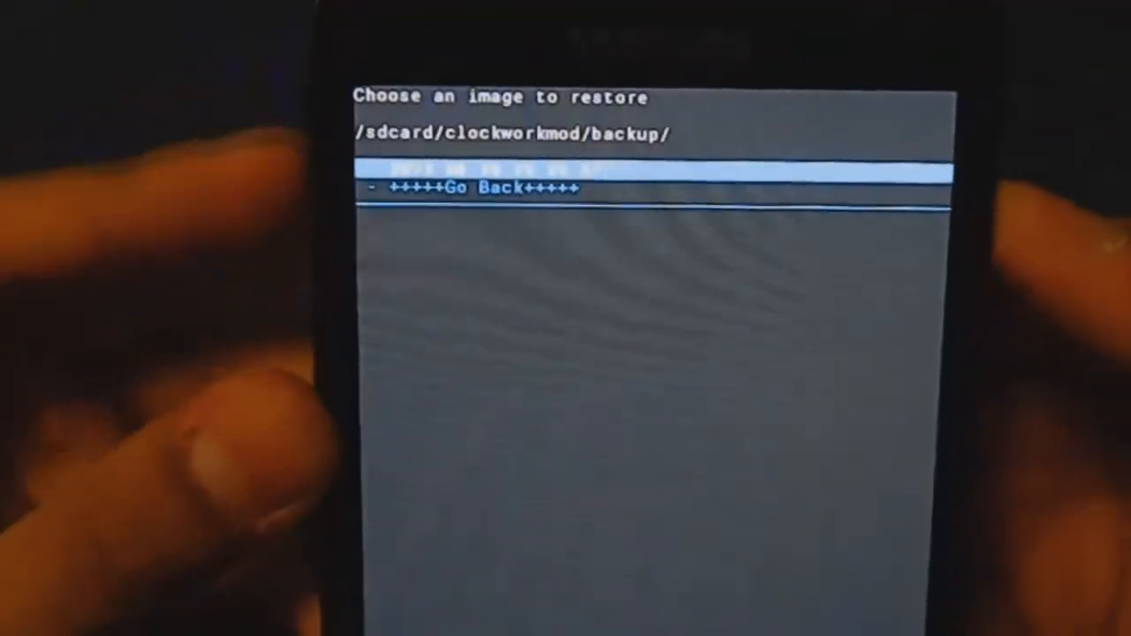